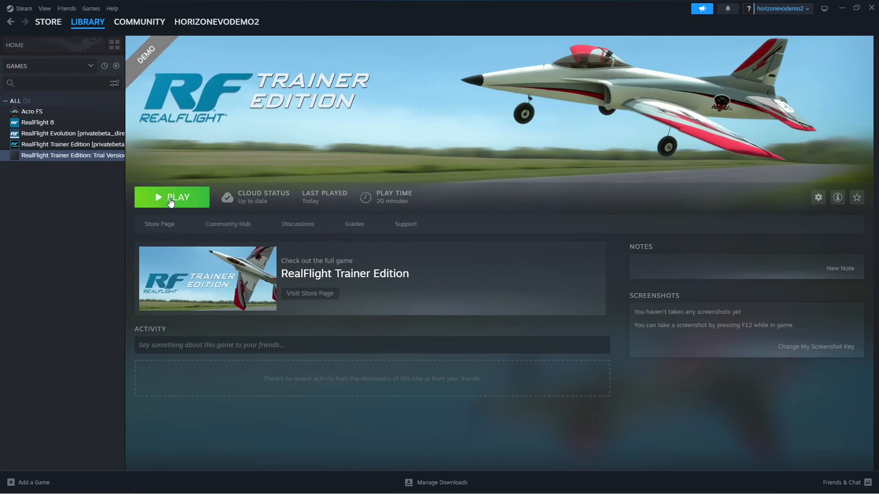
Launch the RealFlight Trainer Edition demo from the Steam library with PLAY
left_click(172, 197)
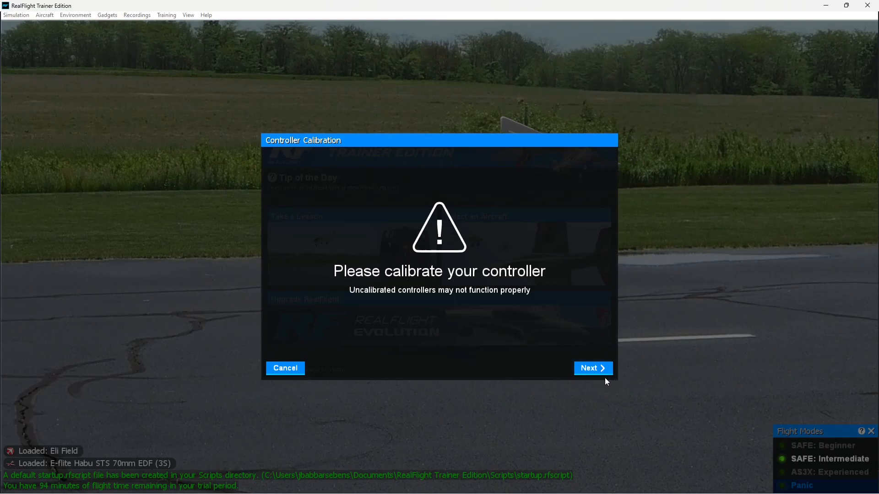
Complete controller calibration: center sticks and trims, sweep all controls to extremes, finish
left_click(591, 368)
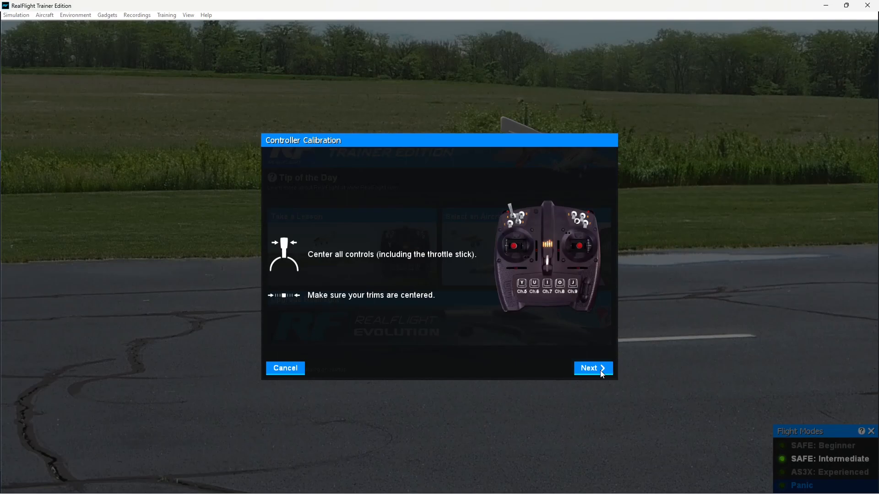
left_click(593, 368)
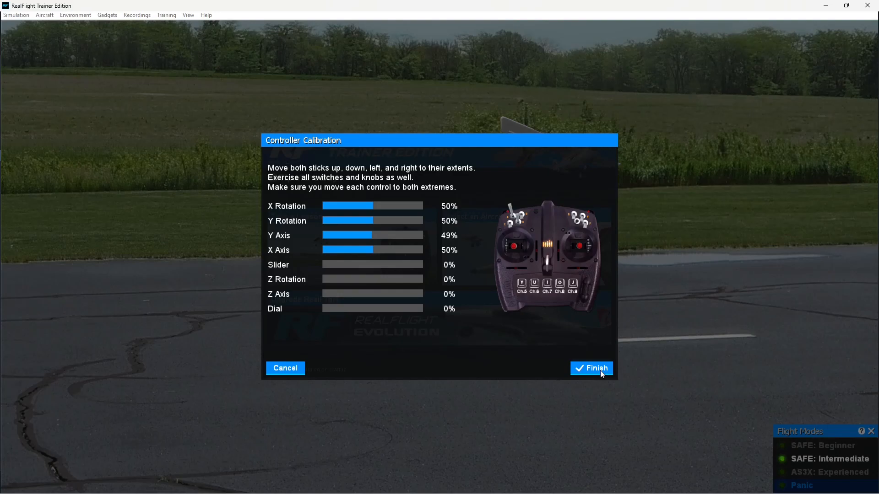
left_click(590, 368)
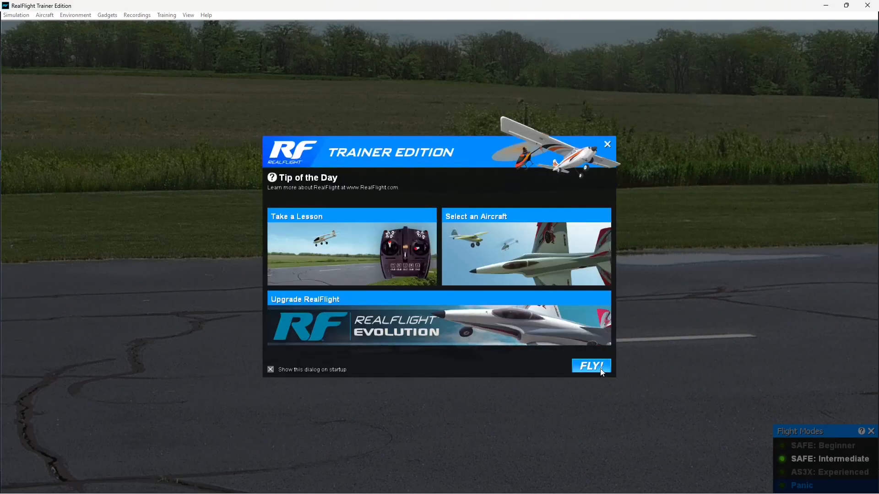
Dismiss Tip of the Day with FLY!, take off, and switch to SAFE: Beginner mode
left_click(590, 365)
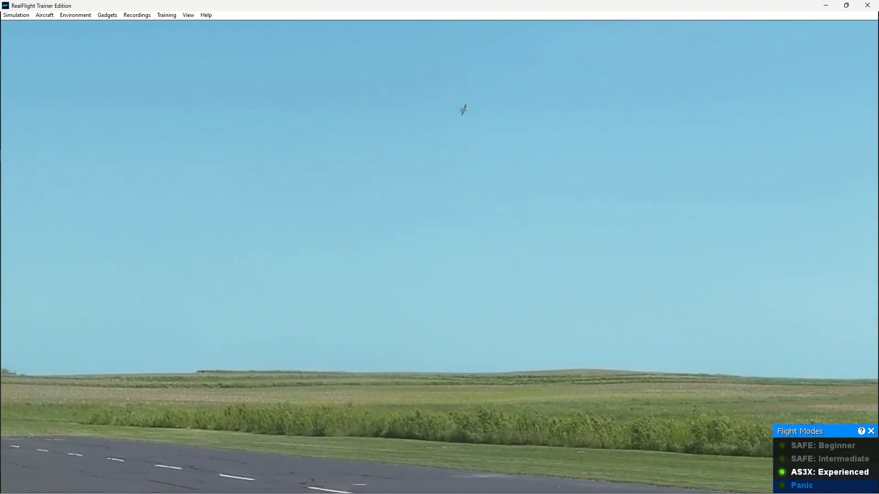
left_click(824, 445)
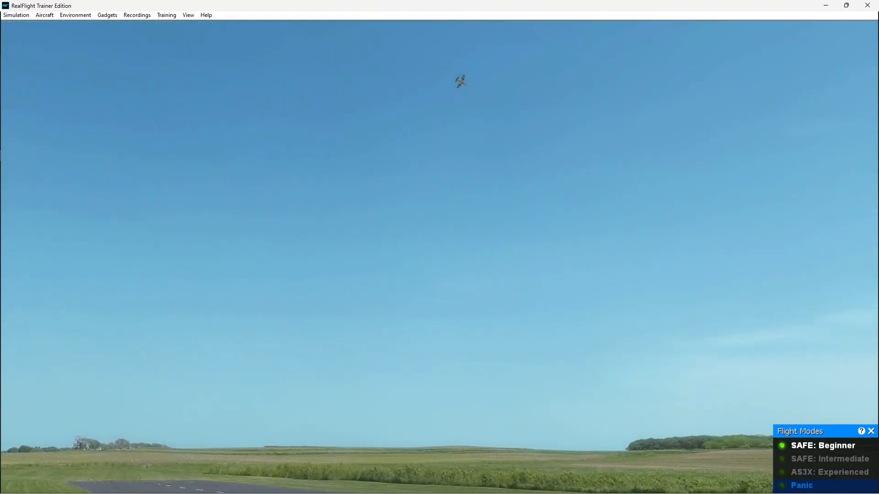
Fly the Habu in SAFE: Intermediate, then switch back to AS3X: Experienced
left_click(829, 459)
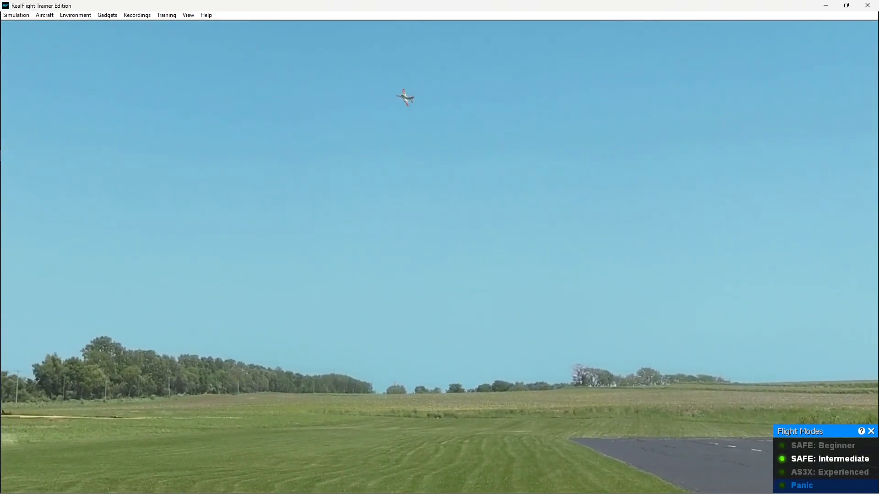
left_click(828, 472)
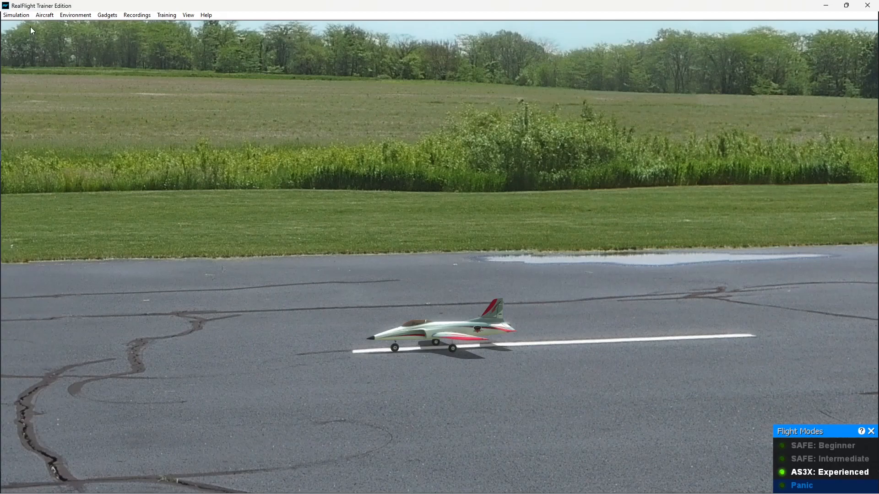
Open the Simulation menu with the Habu parked on the runway
left_click(16, 15)
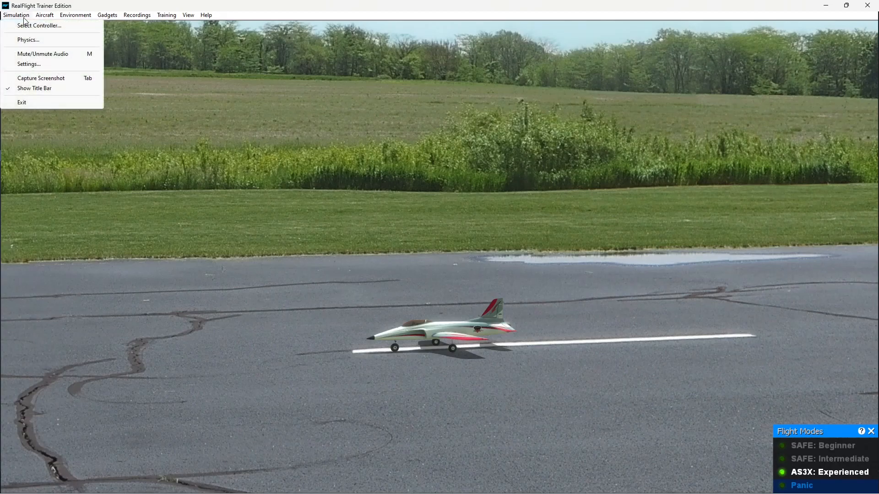
Choose Select Controller... from the Simulation menu to view the active SLT-6
left_click(40, 25)
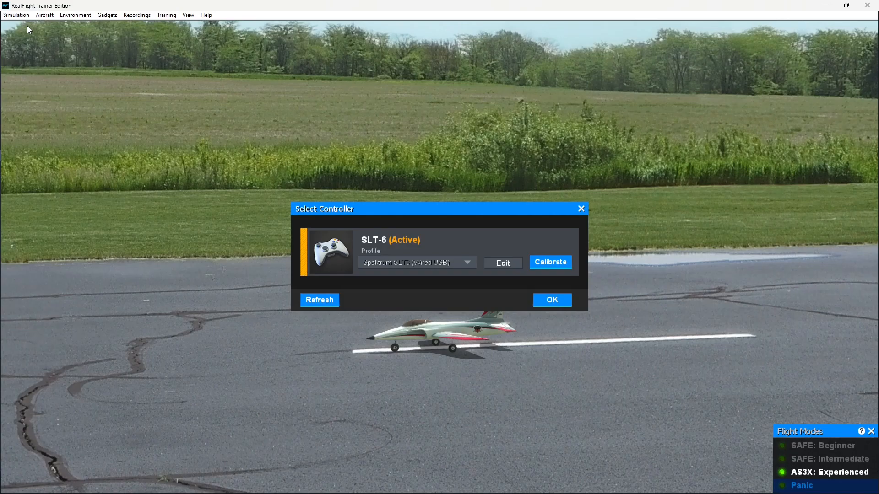
mouse_move(420, 244)
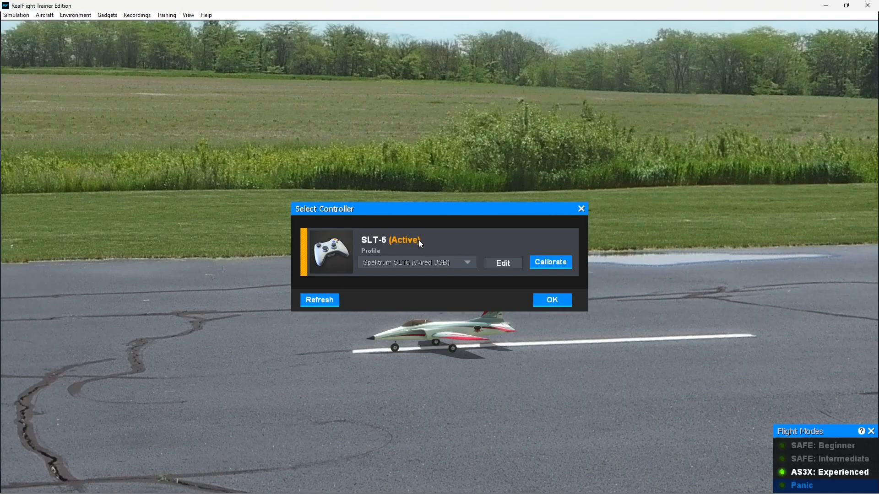
mouse_move(464, 262)
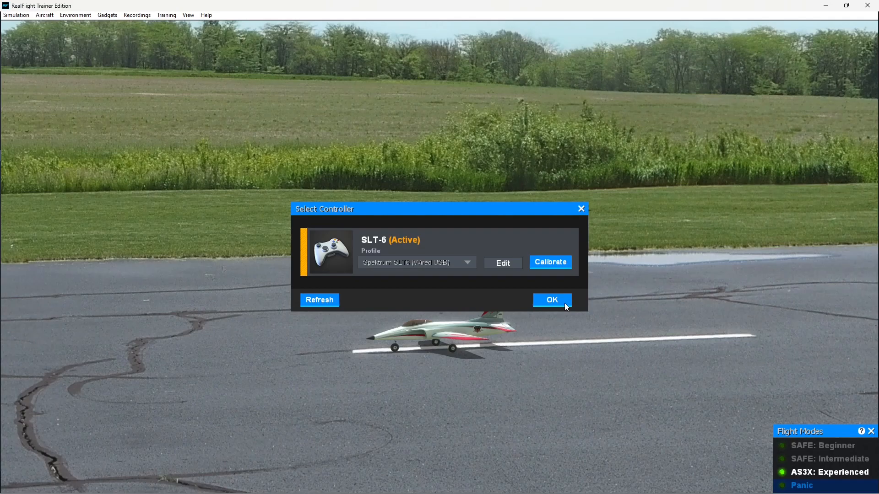
Confirm the SLT-6 controller with OK in the Select Controller dialog
left_click(551, 300)
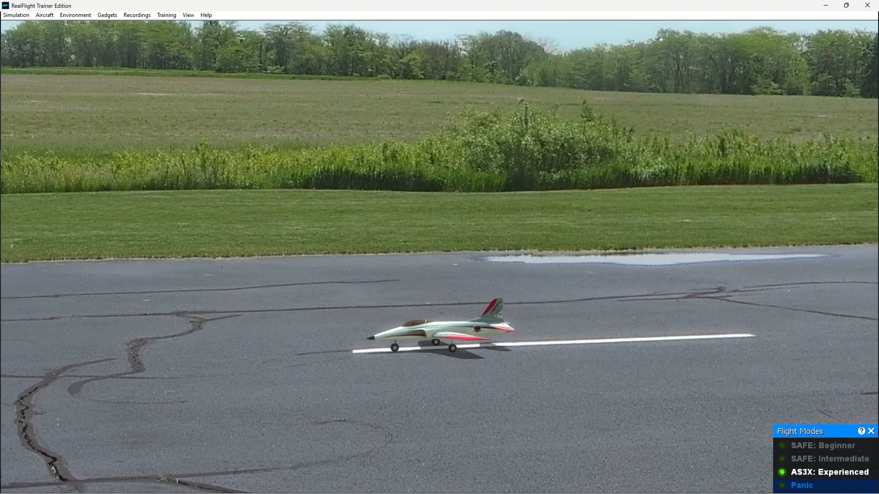
mouse_move(554, 295)
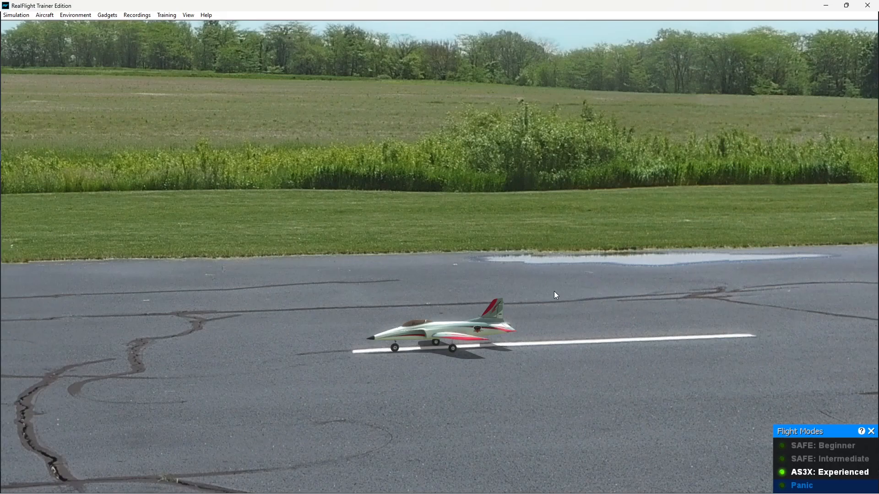
mouse_move(546, 296)
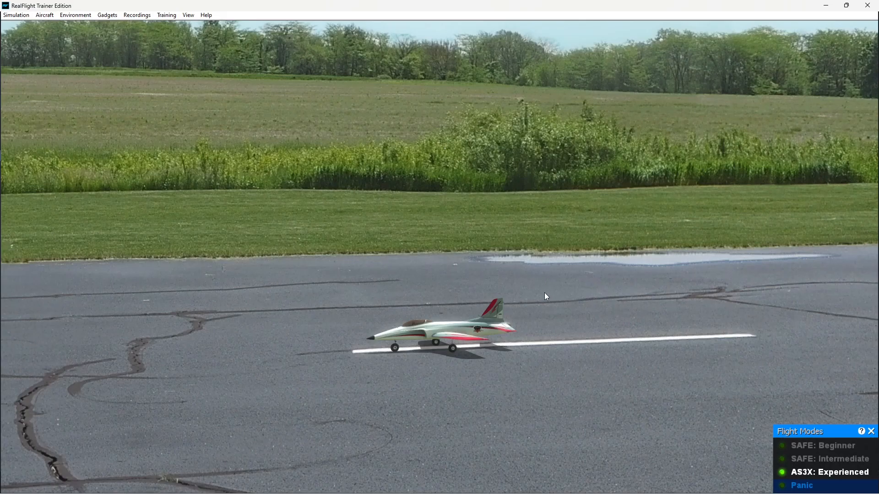